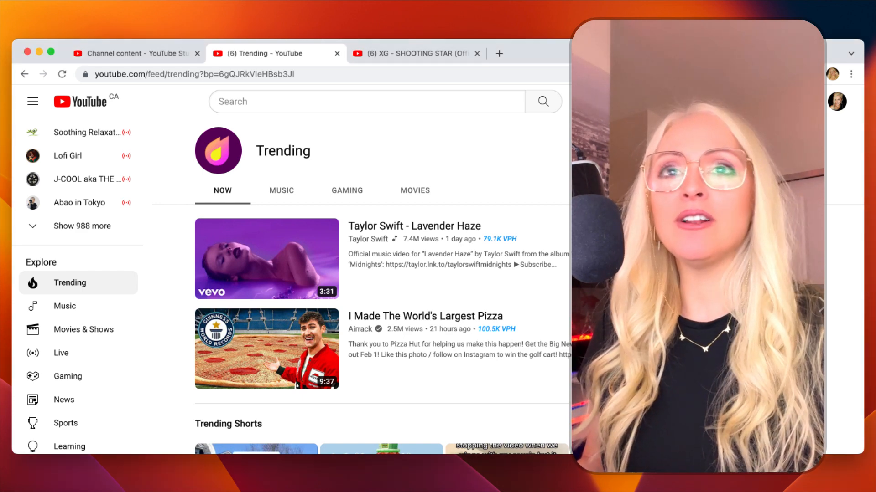
Open the 'Taylor Swift - Lavender Haze' video from the Trending page.
click(266, 258)
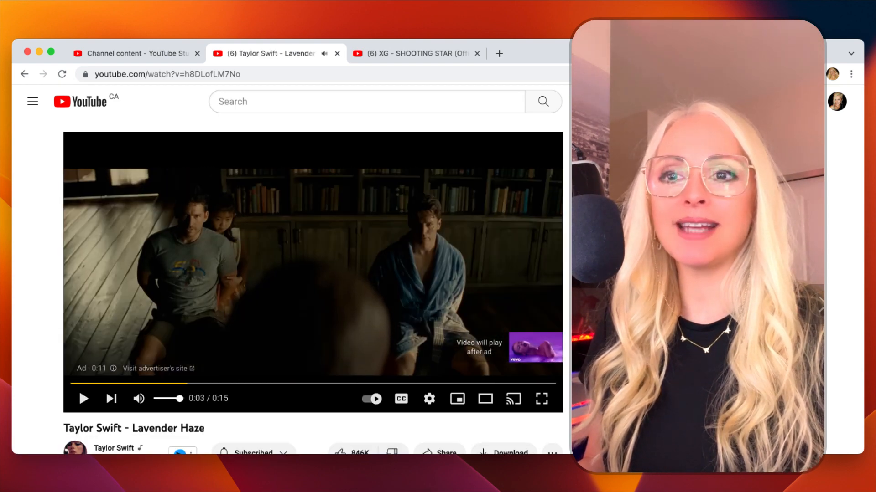
scroll(down, 3)
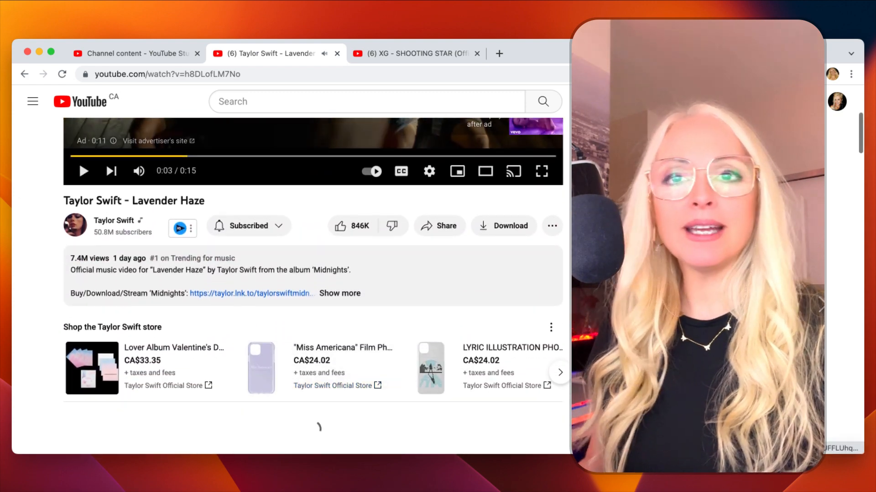
scroll(down, 3)
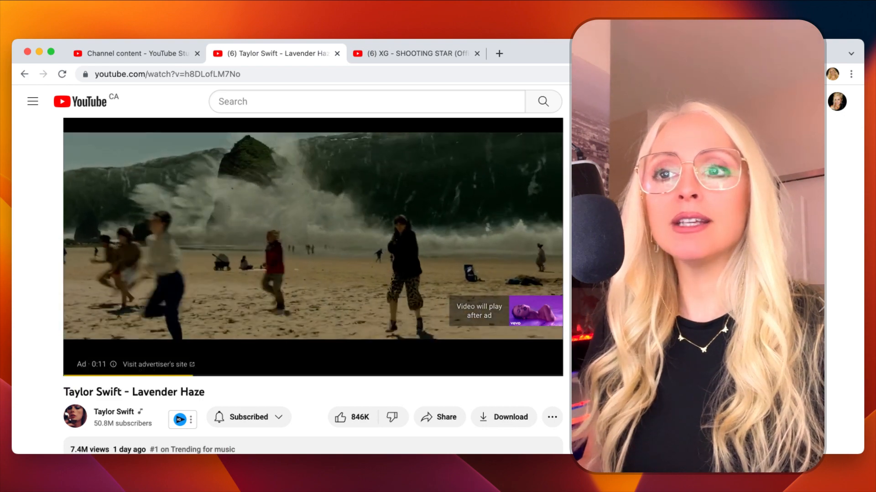
scroll(down, 3)
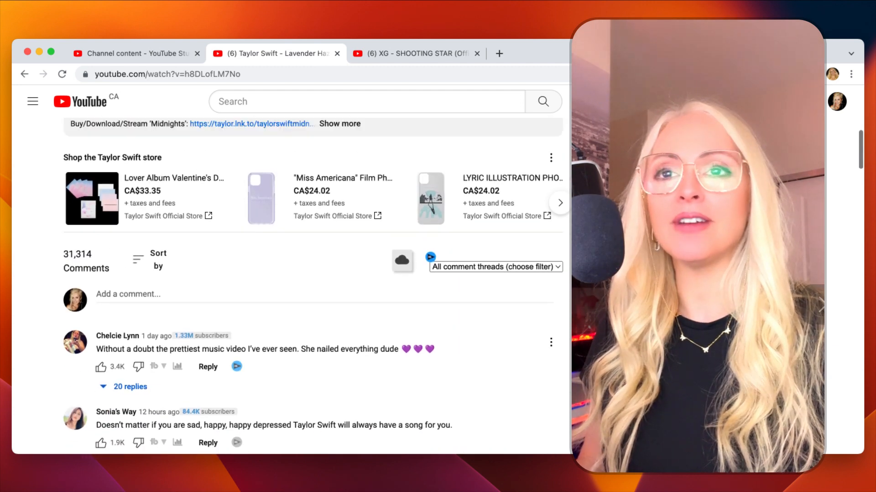
Scroll through more comments below the Lavender Haze player while the video starts.
scroll(down, 3)
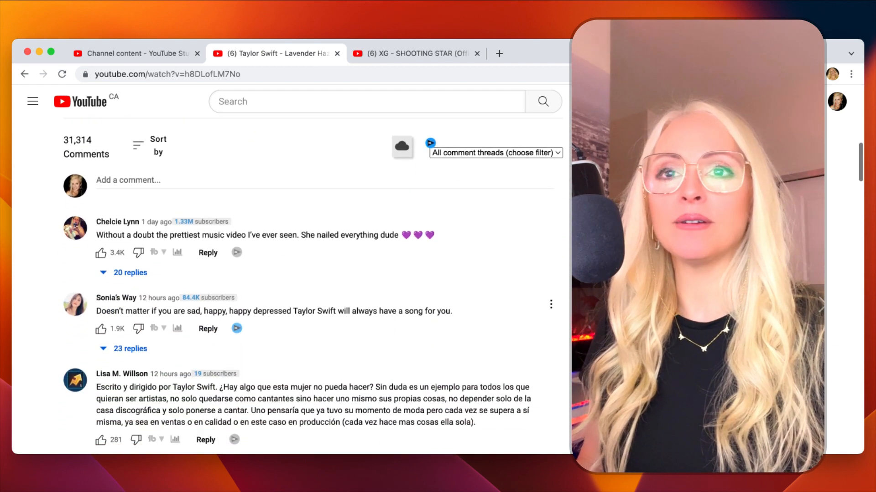
scroll(down, 3)
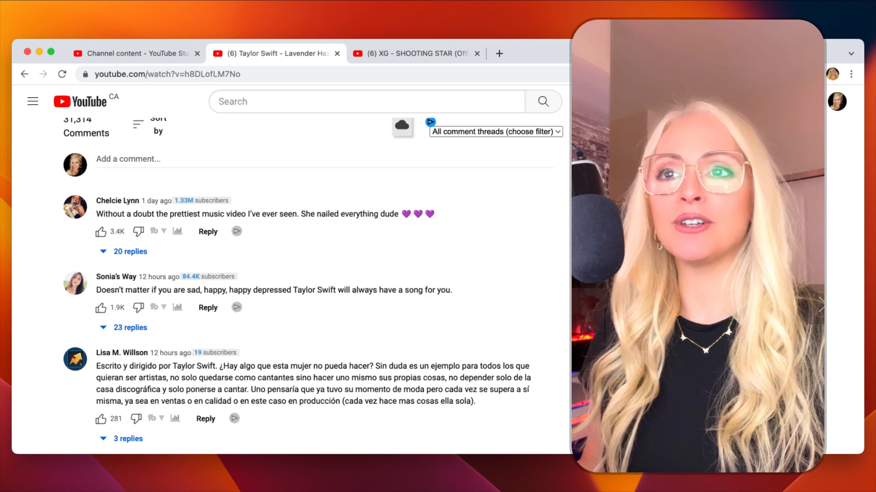
scroll(down, 3)
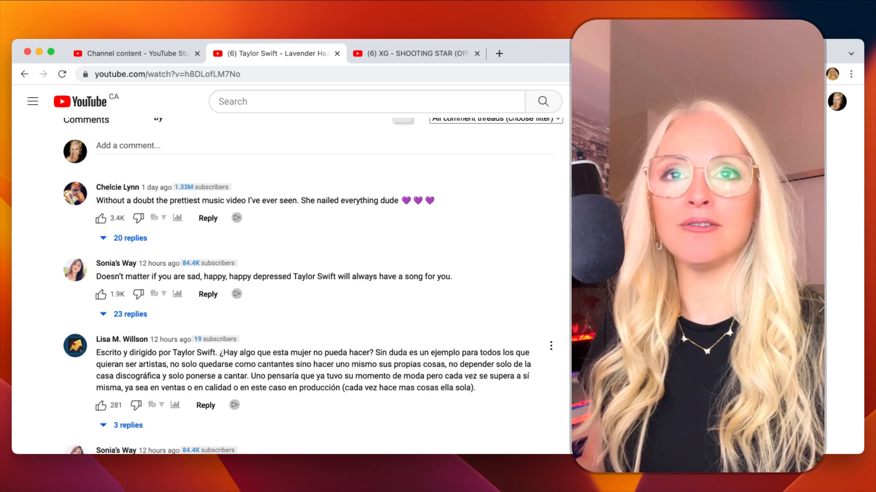
scroll(down, 3)
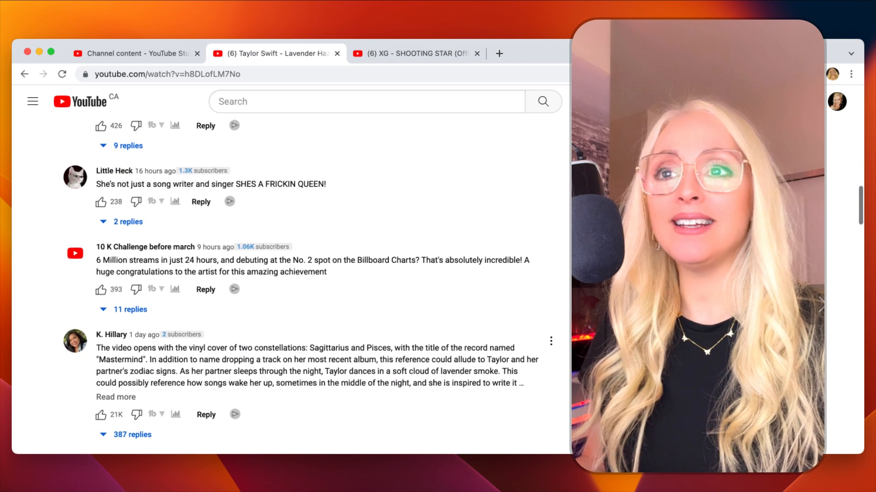
scroll(down, 3)
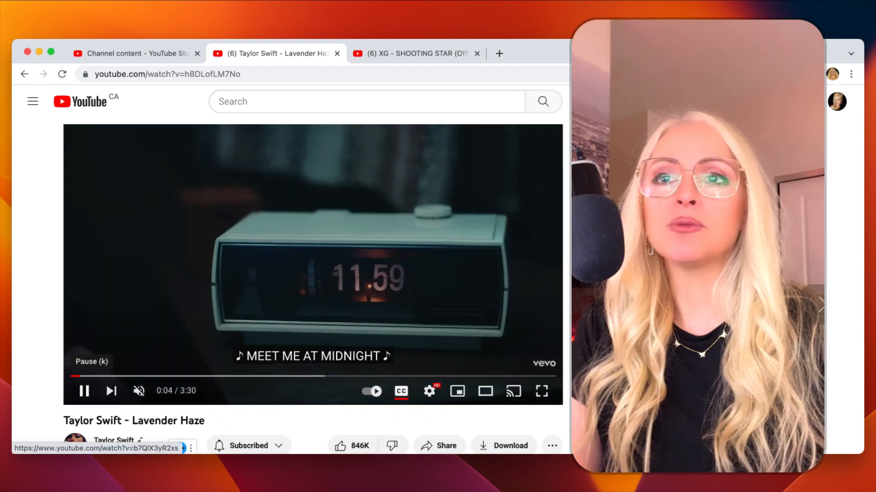
click(85, 392)
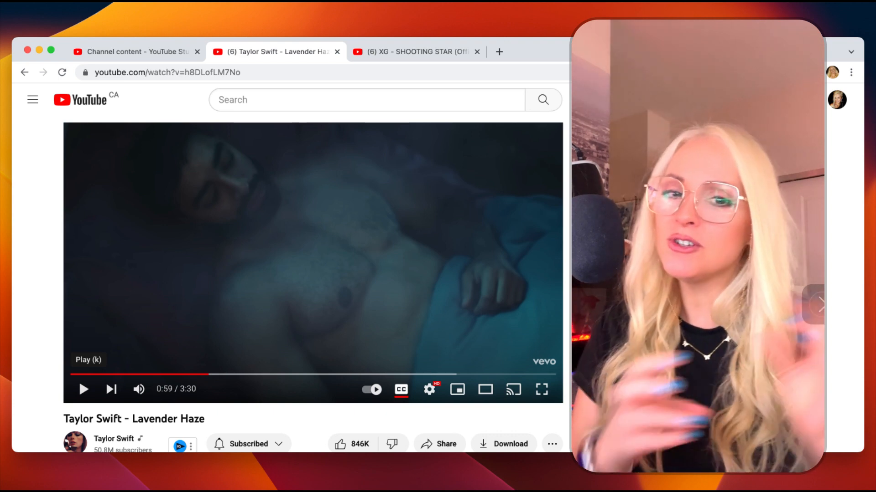
mouse_move(207, 375)
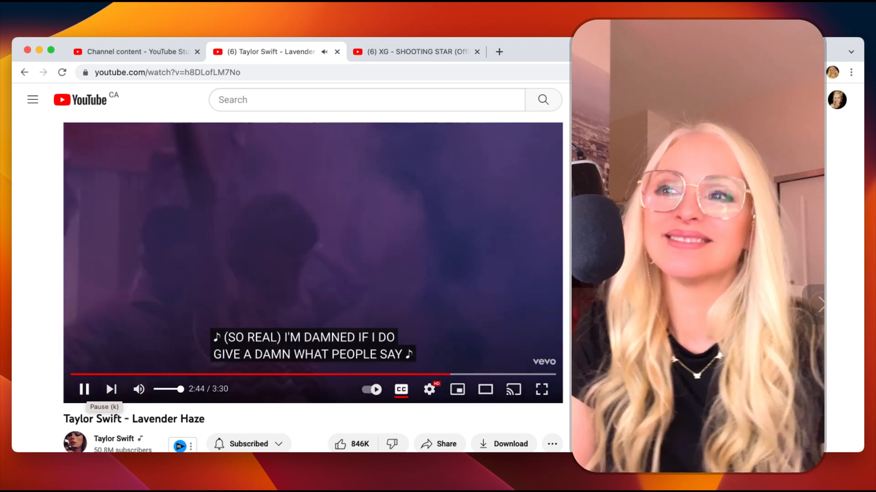
Pause the Lavender Haze video at 2:45 on the lavender smoke dance scene.
click(84, 389)
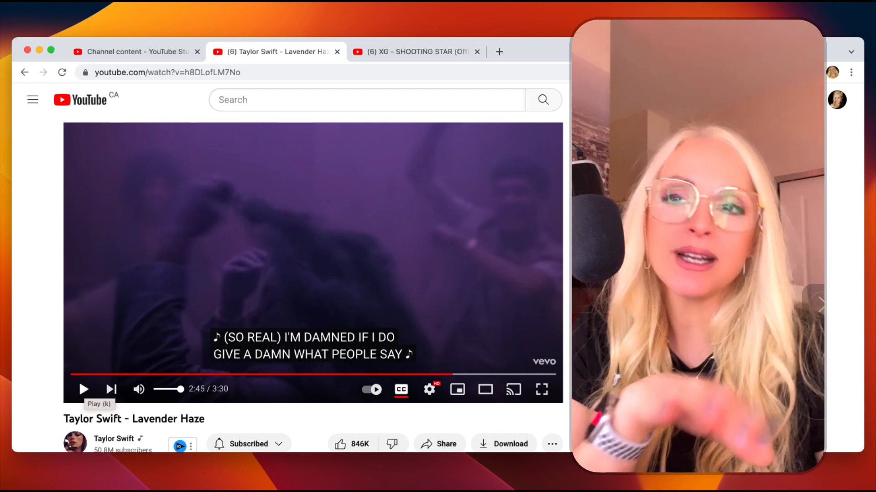
Resume Lavender Haze playback and let it run to 3:10 of 3:30.
click(83, 390)
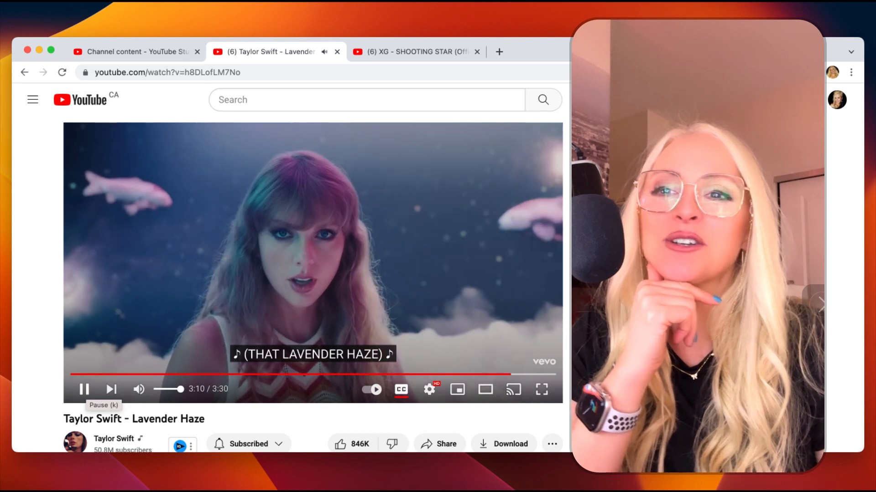
Pause, resume, then pause Lavender Haze again at 3:20 on the koi and cloud scene.
click(84, 390)
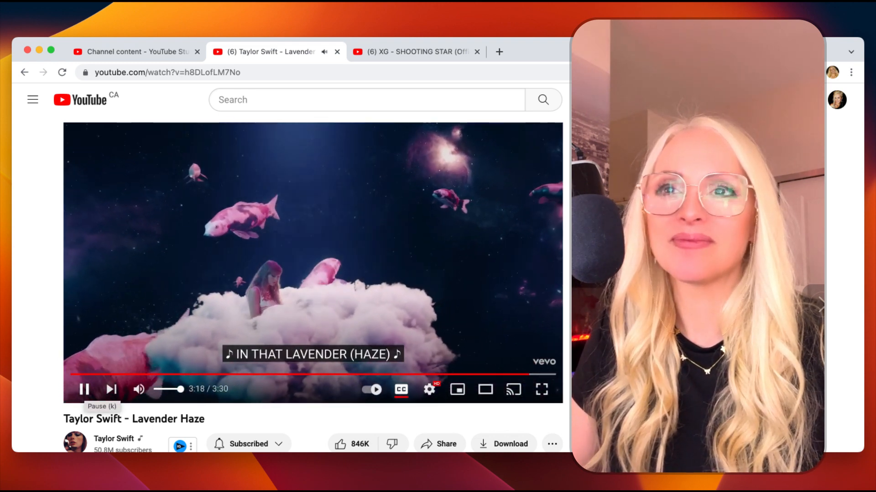
click(84, 390)
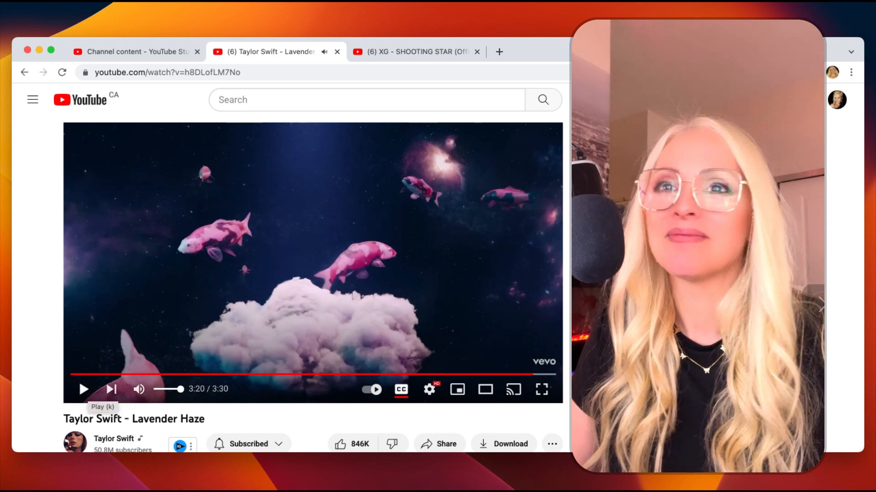